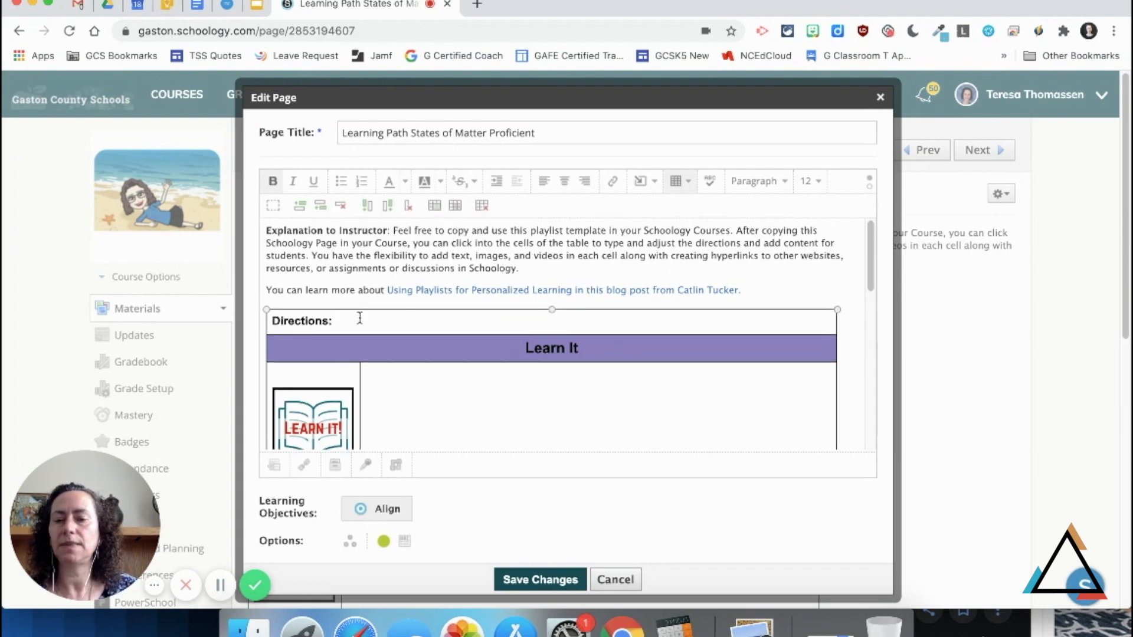
Type 'Type student clear and concise directions.' after the Directions label
{"action": "left_click", "coordinate": [336, 321]}
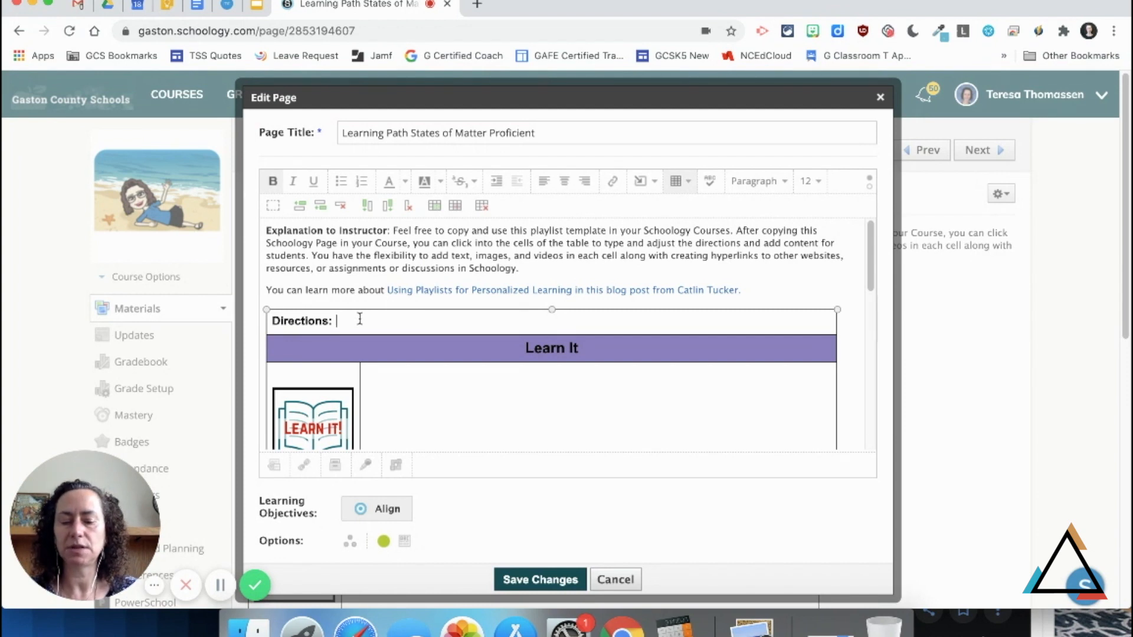
{"action": "type", "text": "Type s"}
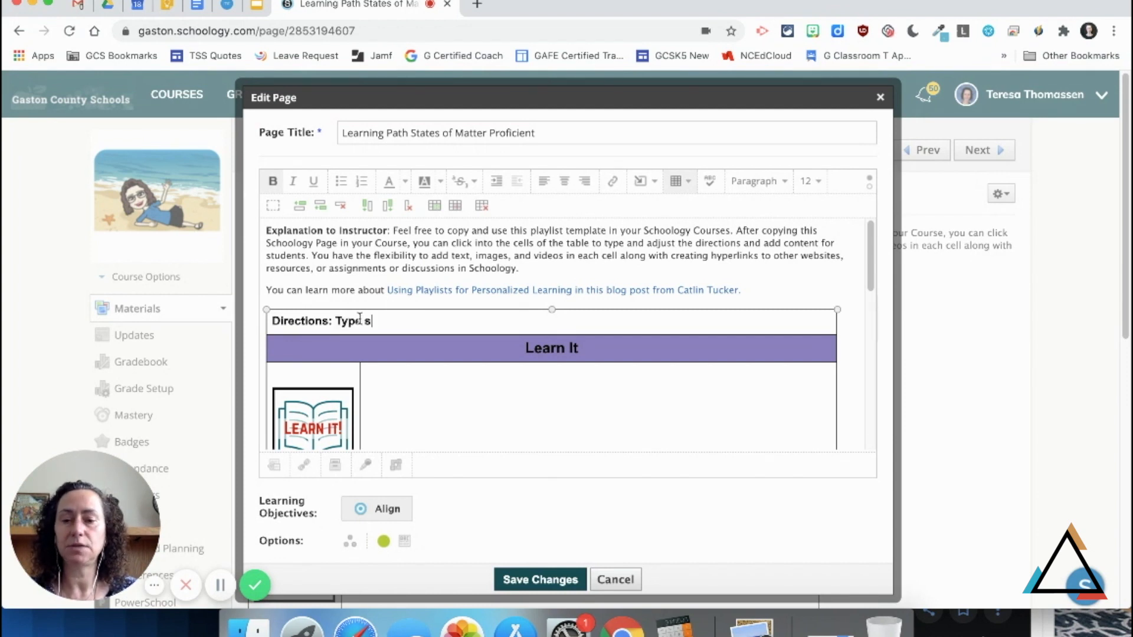
{"action": "type", "text": "tudent c"}
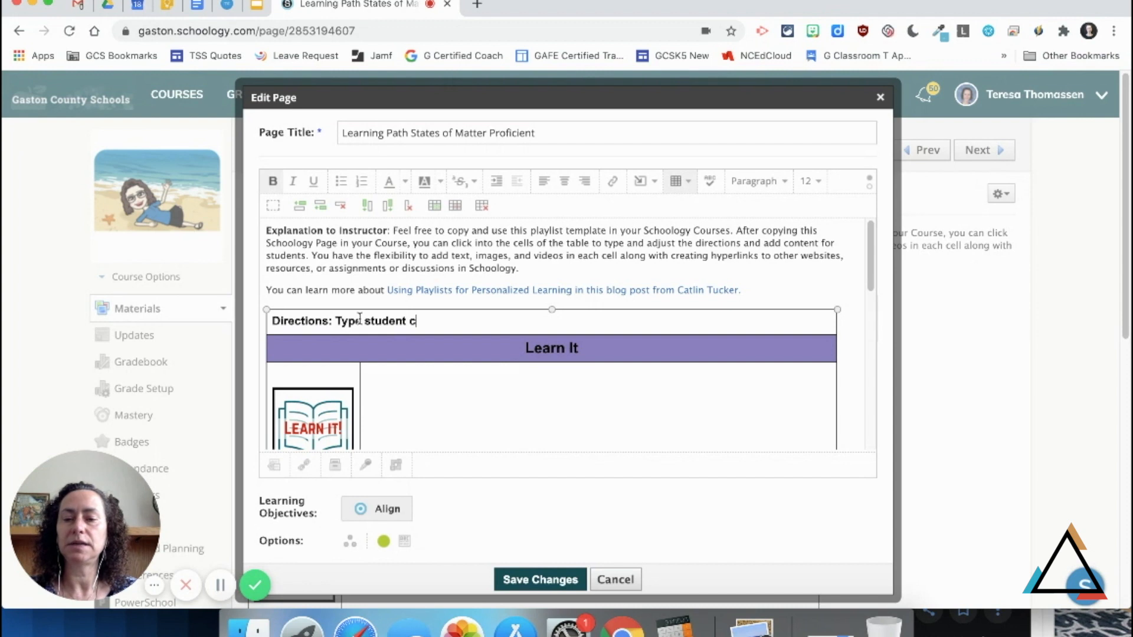
{"action": "type", "text": "lear and conc"}
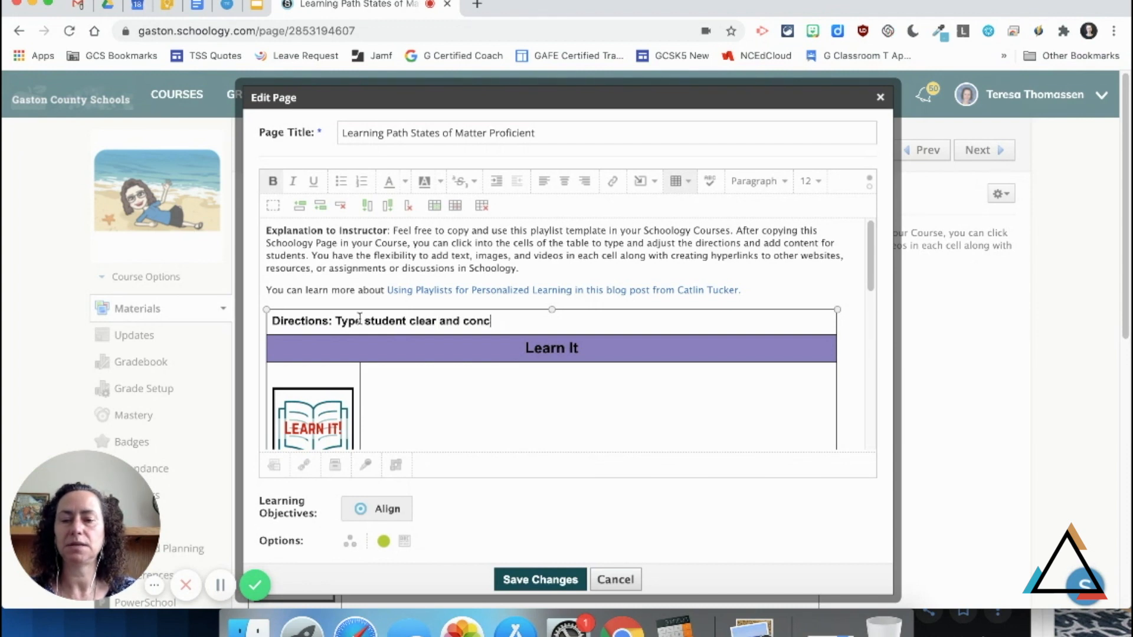
{"action": "type", "text": "ise"}
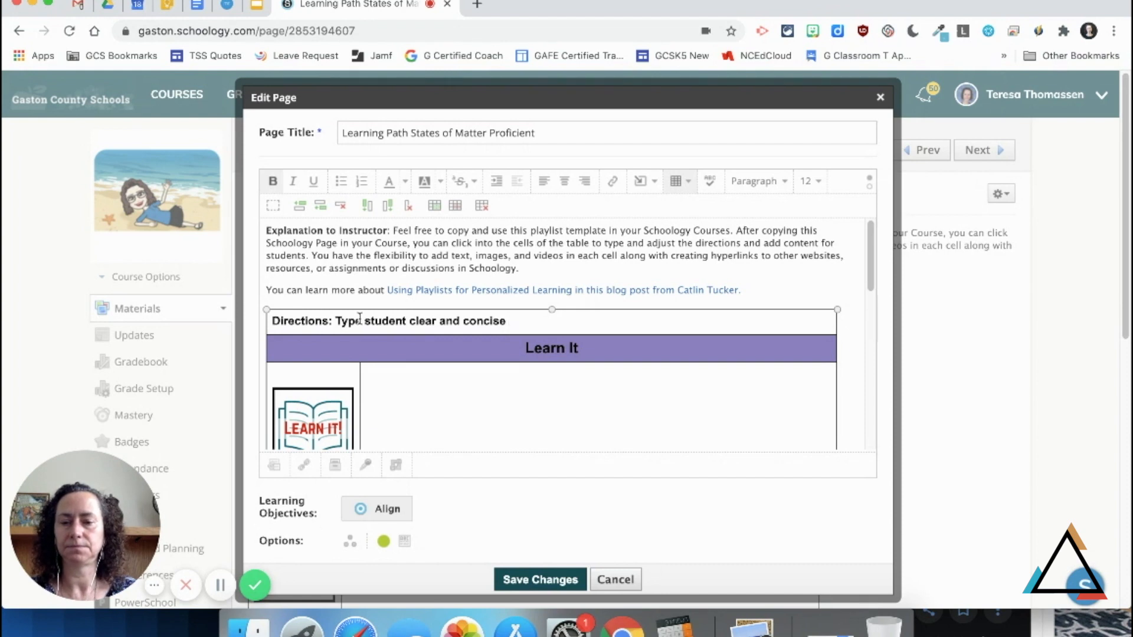
{"action": "type", "text": "directions."}
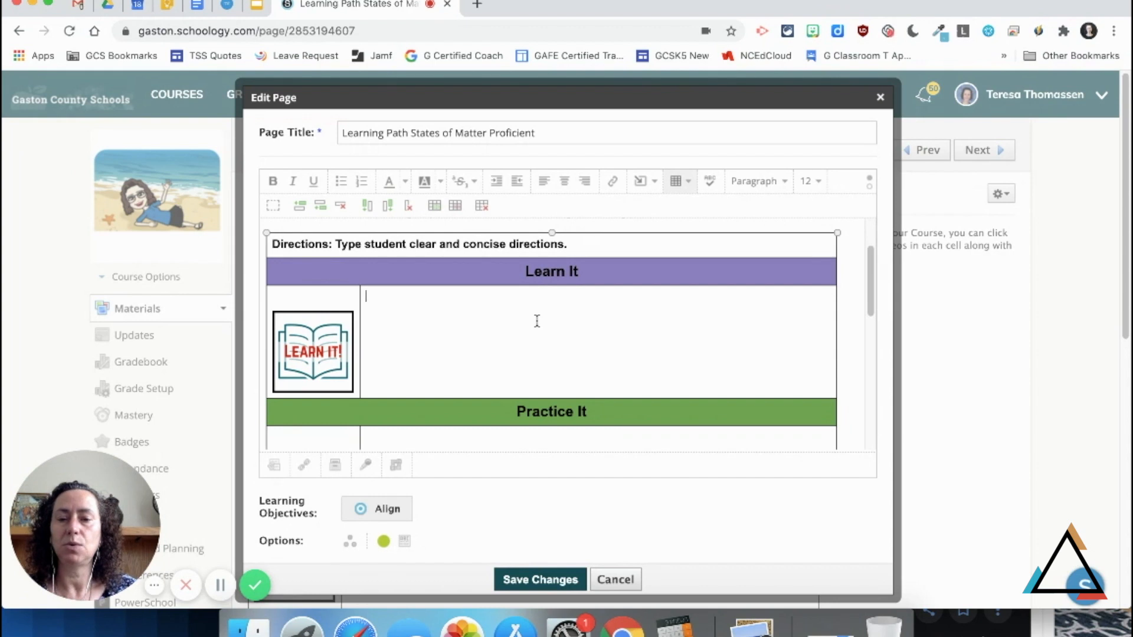
{"action": "mouse_move", "coordinate": [676, 181]}
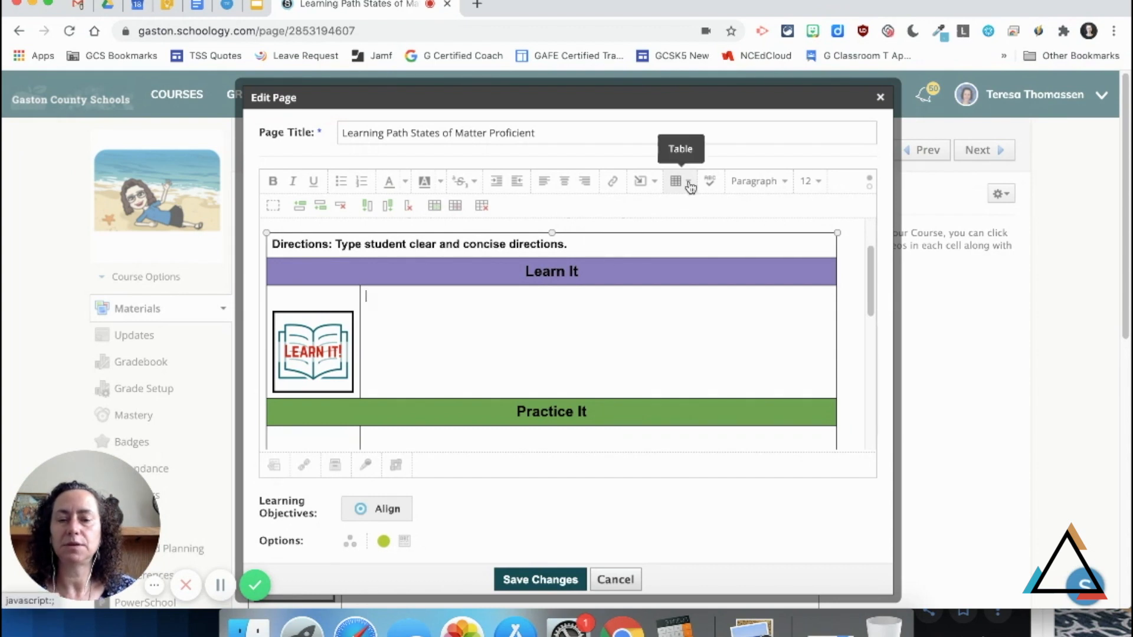
Import Example instructions.mov from Google Drive into the Learn It cell
{"action": "left_click", "coordinate": [640, 180]}
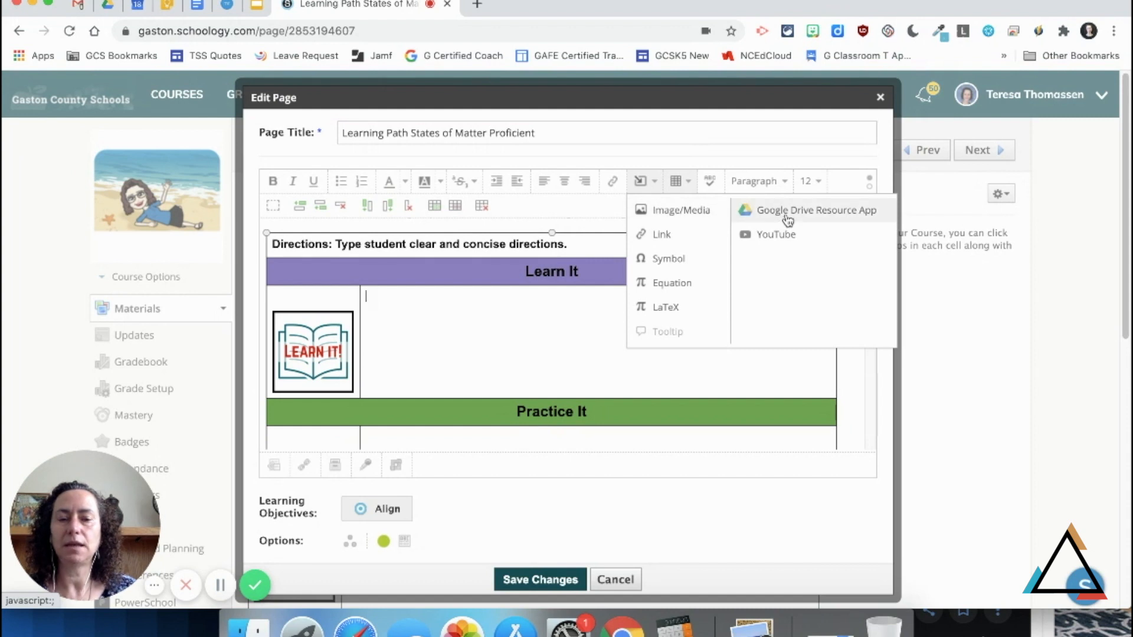
{"action": "left_click", "coordinate": [815, 209]}
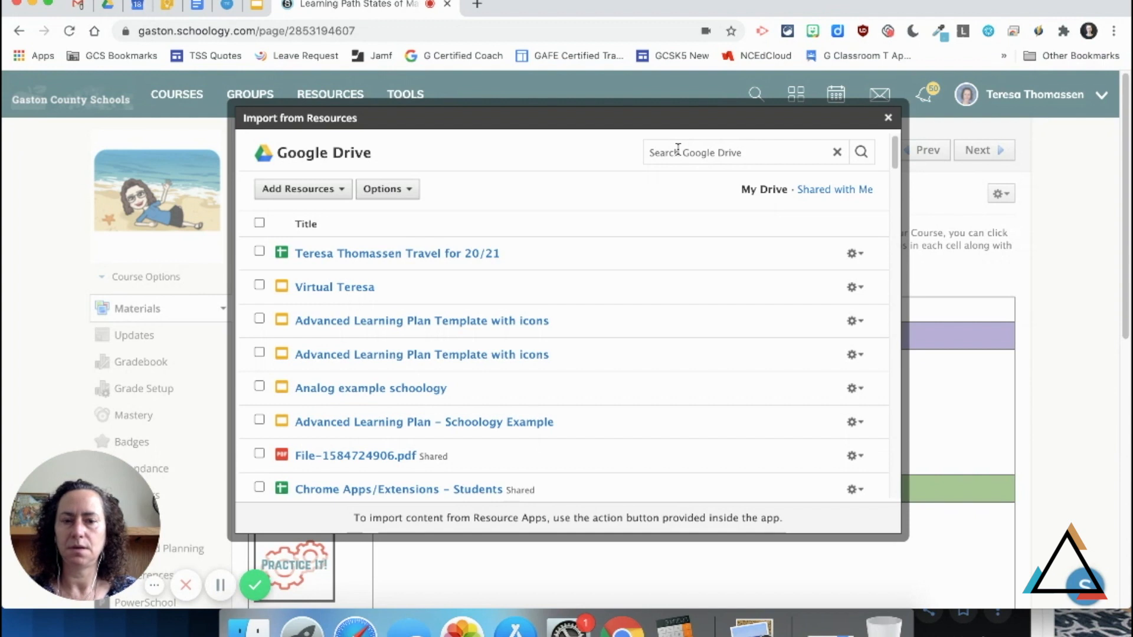
{"action": "type", "text": "example instruction"}
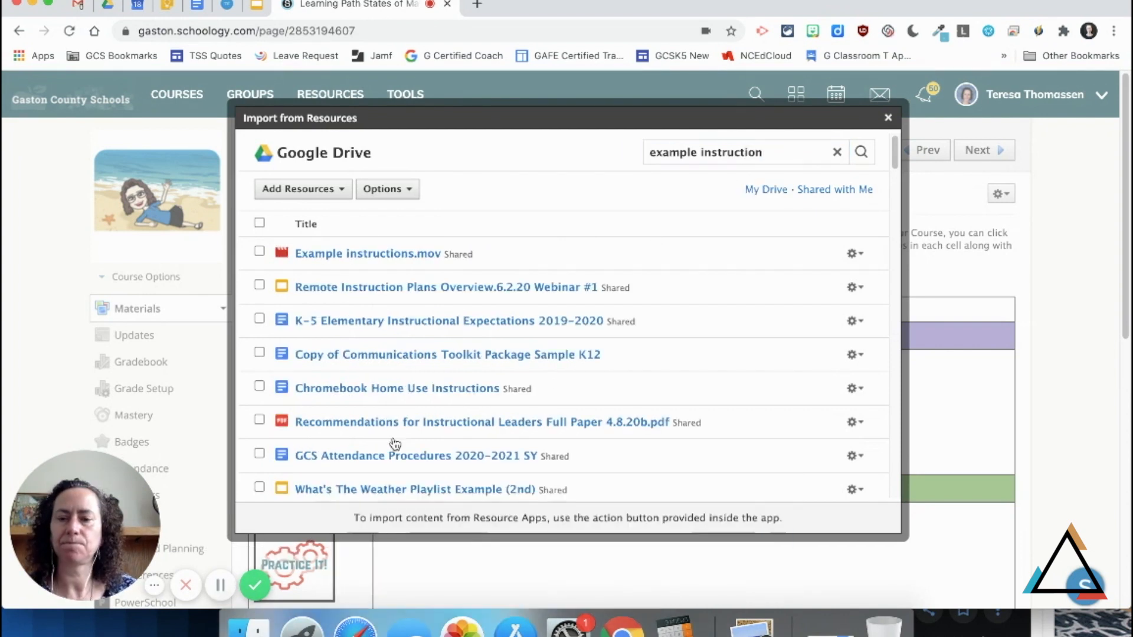
{"action": "left_click", "coordinate": [260, 251]}
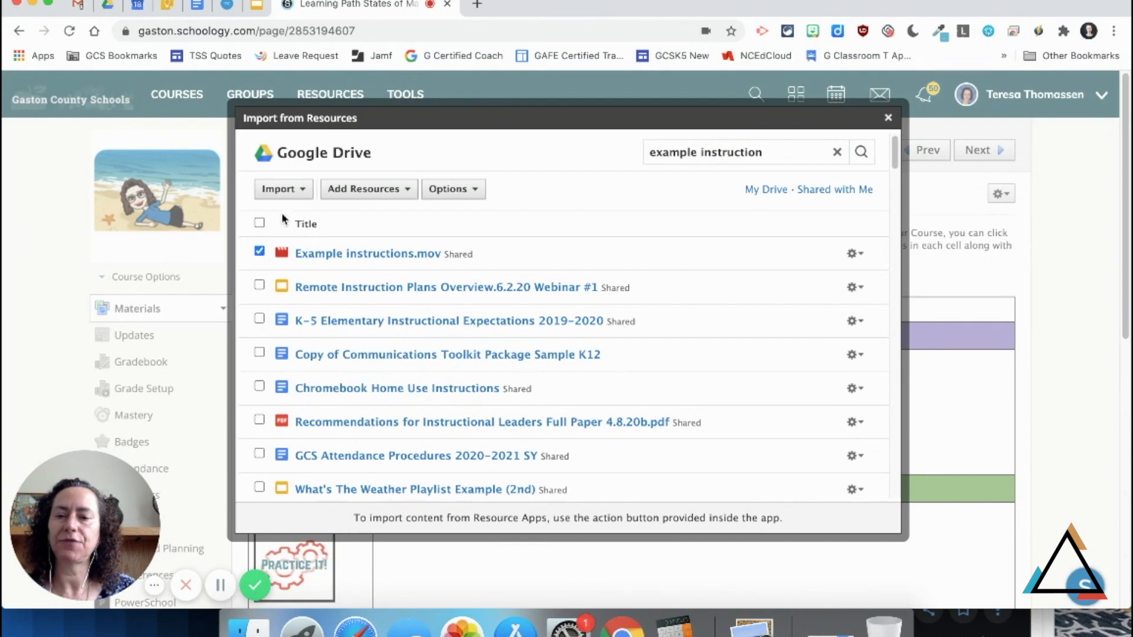
{"action": "left_click", "coordinate": [280, 189]}
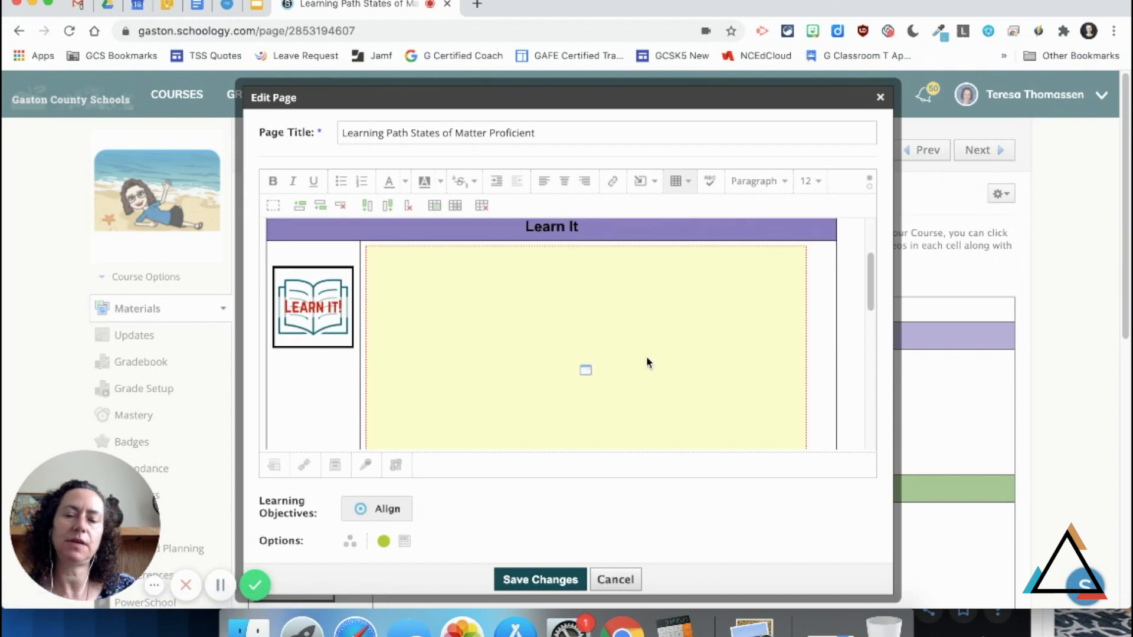
Type 'Complete this assignment.' in the Practice It content cell
{"action": "scroll", "scroll_direction": "down", "scroll_amount": 3}
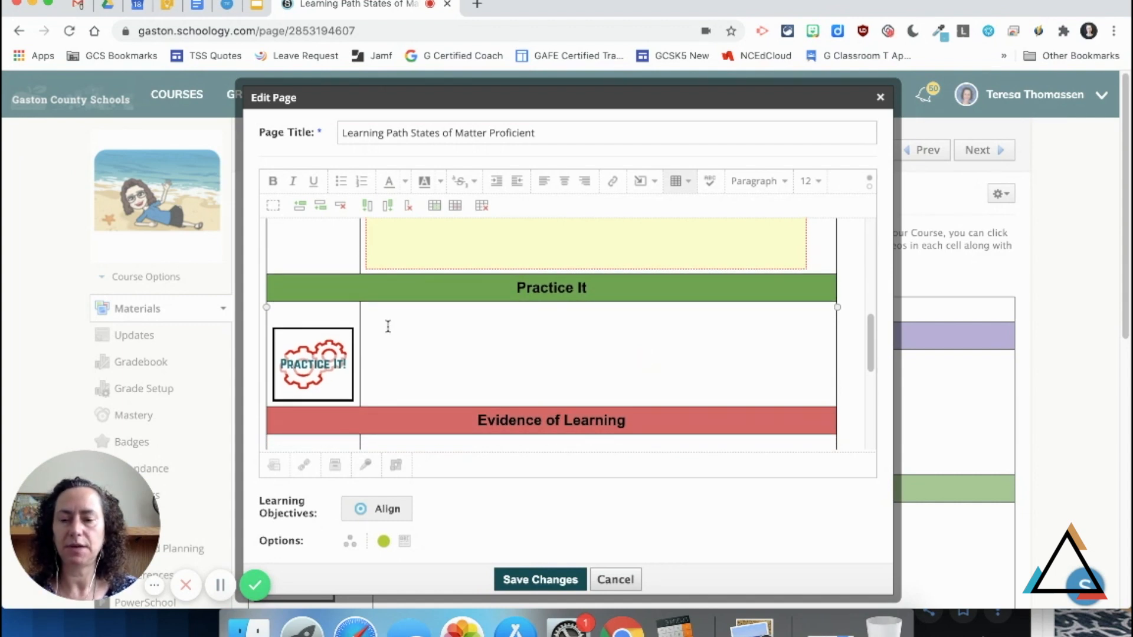
{"action": "type", "text": "Complete this a"}
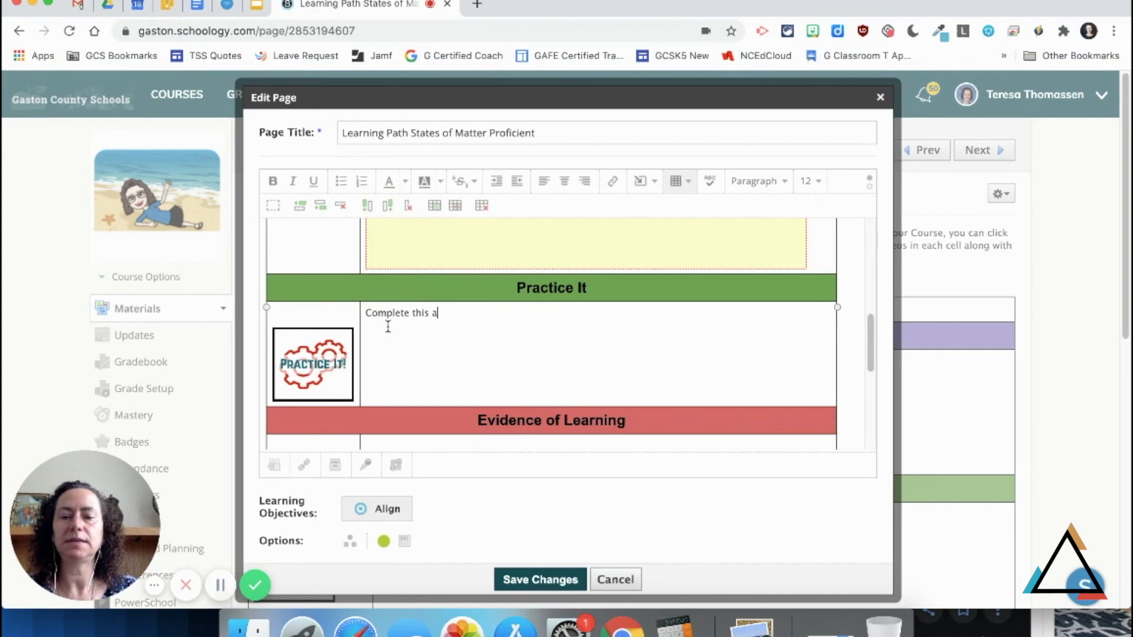
{"action": "type", "text": "ssignment."}
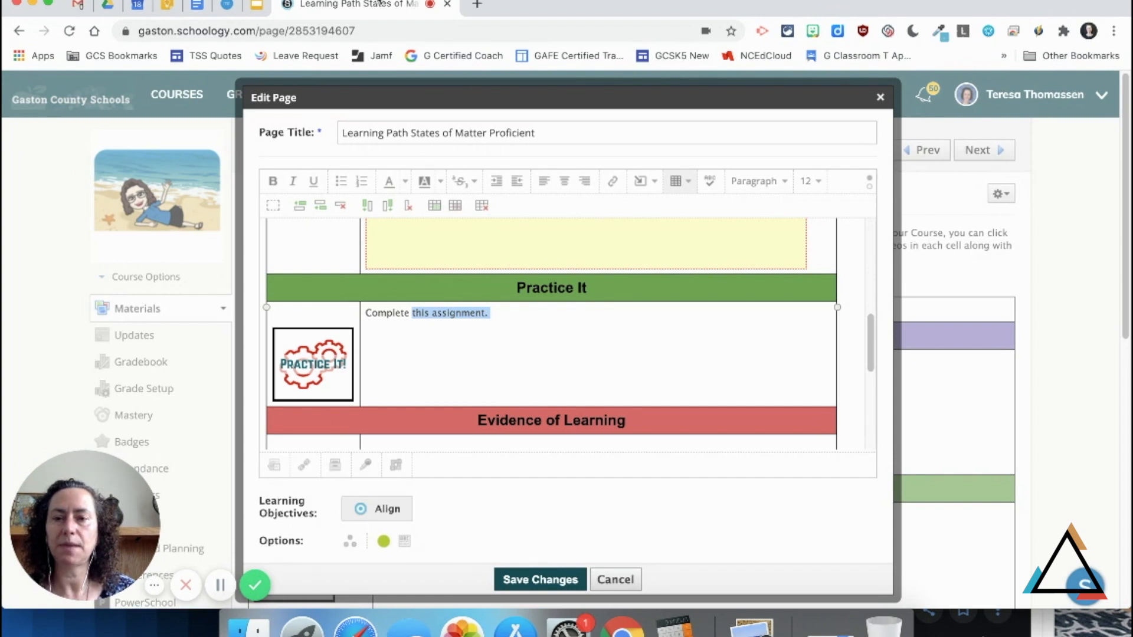
{"action": "mouse_move", "coordinate": [368, 7]}
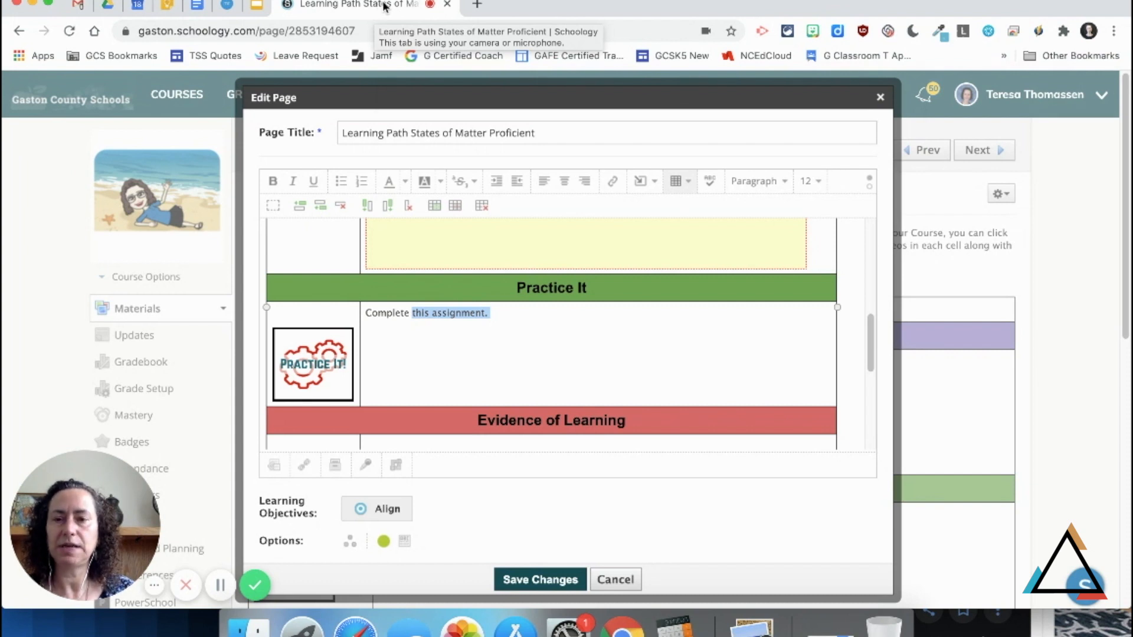
Duplicate the browser tab and go to the course Materials
{"action": "right_click", "coordinate": [354, 5]}
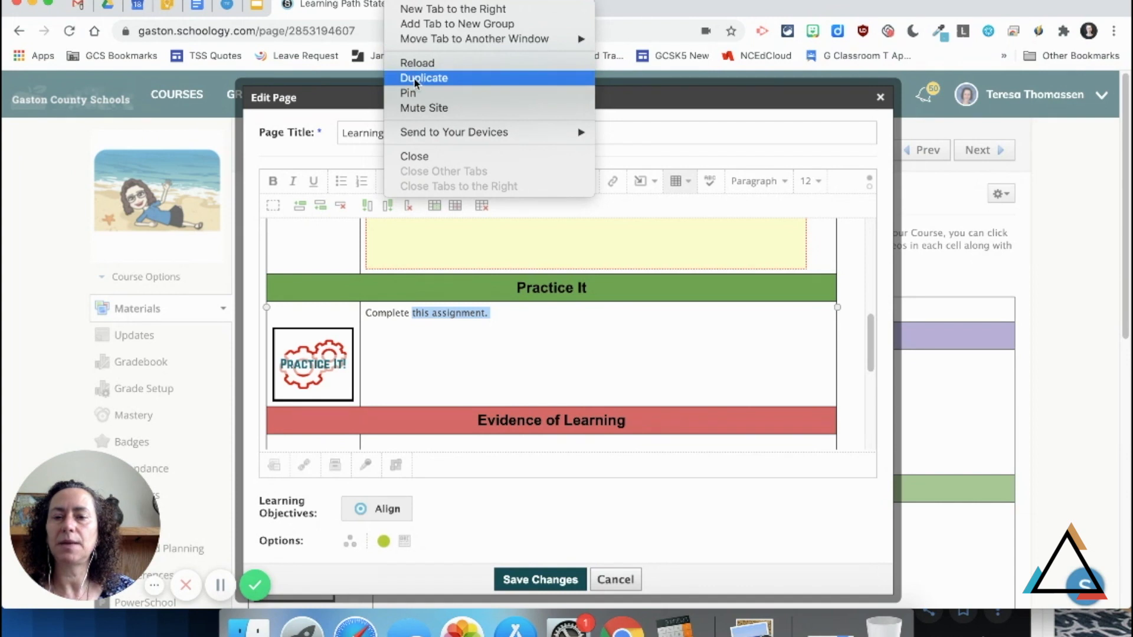
{"action": "left_click", "coordinate": [423, 78]}
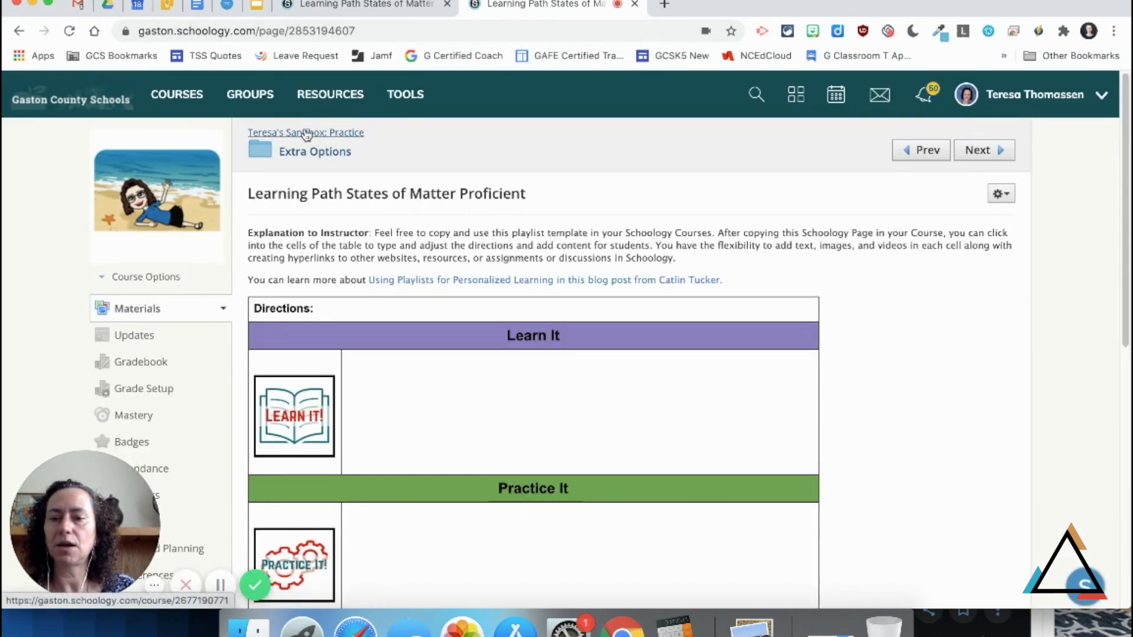
{"action": "left_click", "coordinate": [305, 133]}
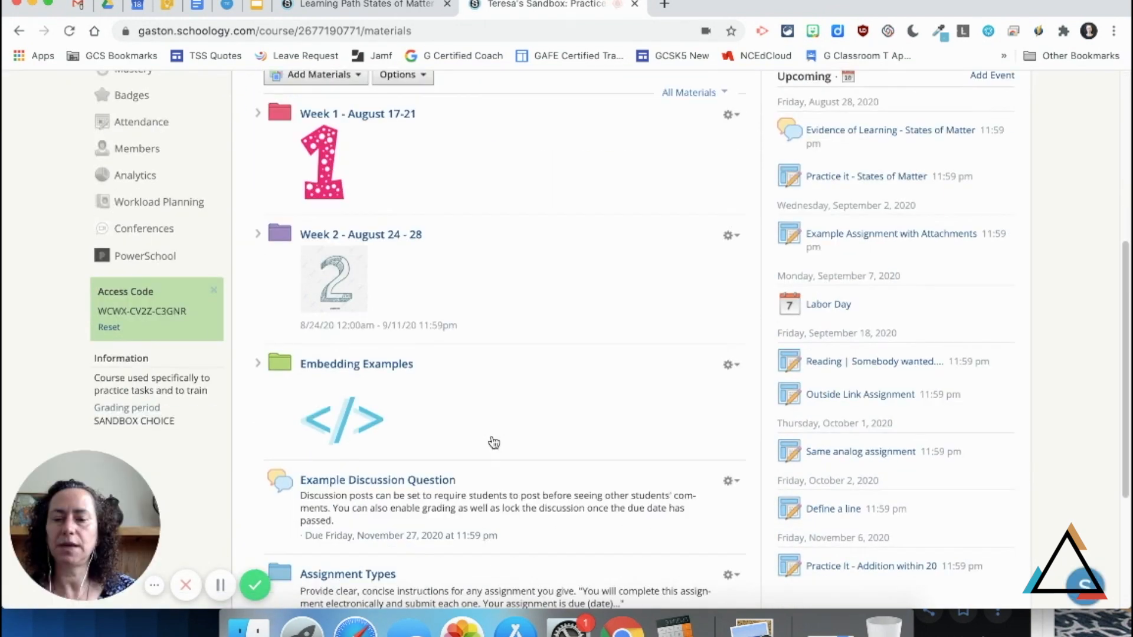
Copy the Example Assignment With Google page URL, then return to the editor tab
{"action": "scroll", "scroll_direction": "down", "scroll_amount": 3}
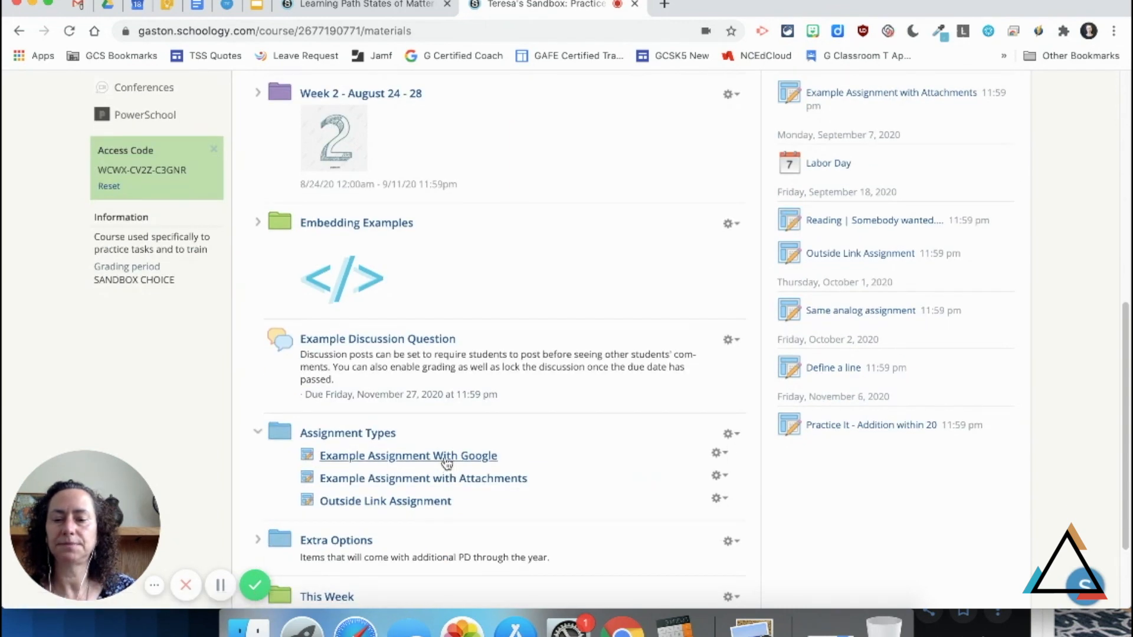
{"action": "left_click", "coordinate": [408, 455]}
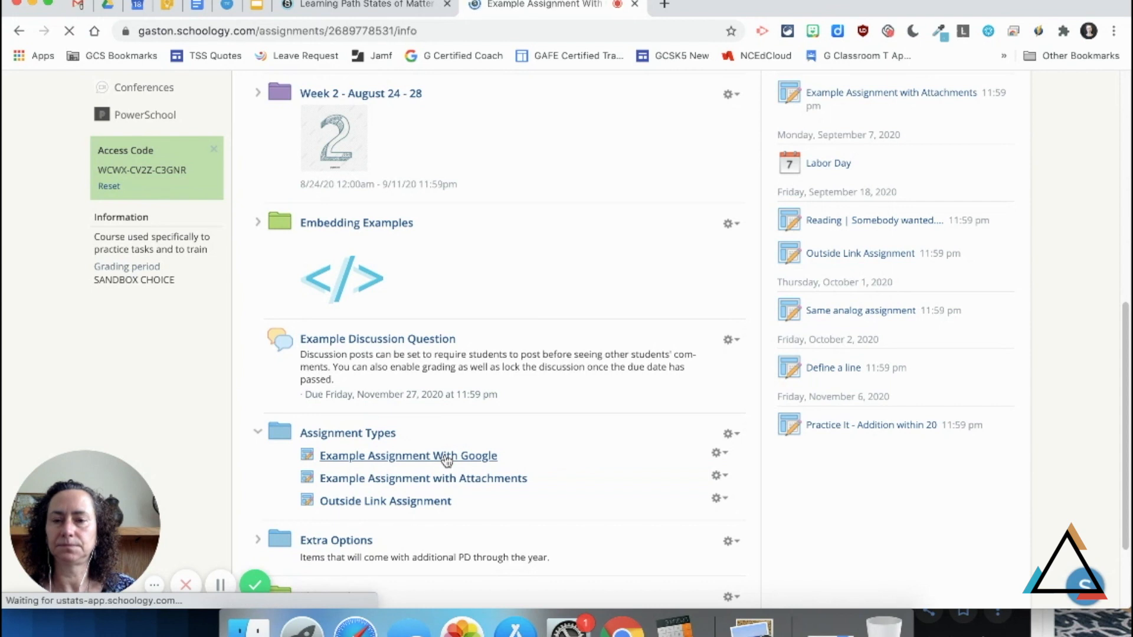
{"action": "left_click", "coordinate": [408, 455]}
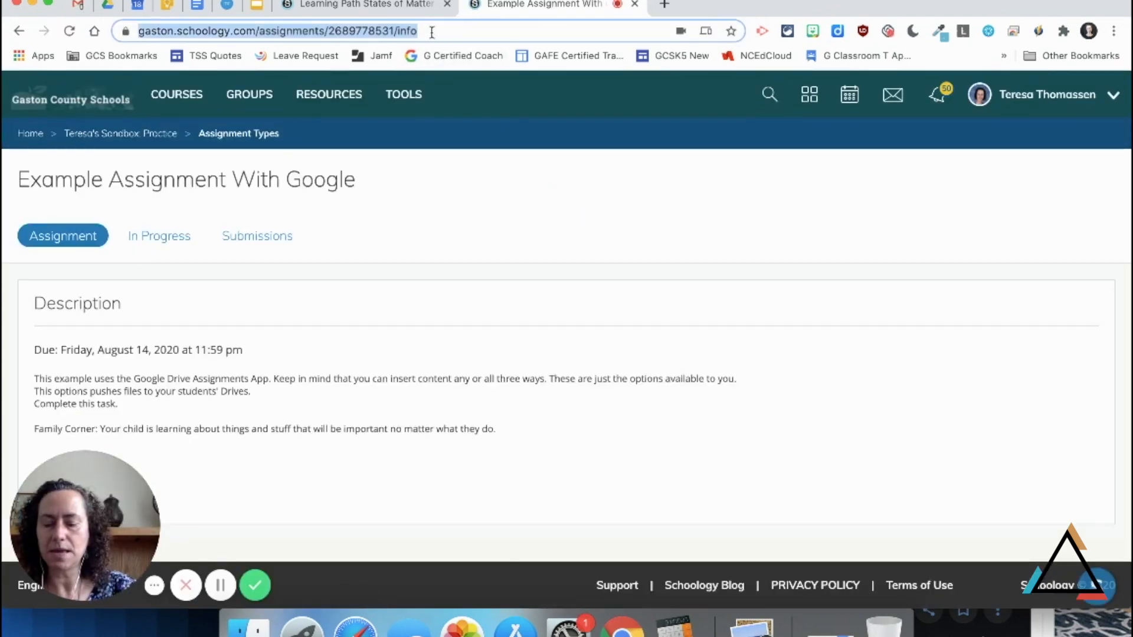
{"action": "left_click", "coordinate": [361, 5]}
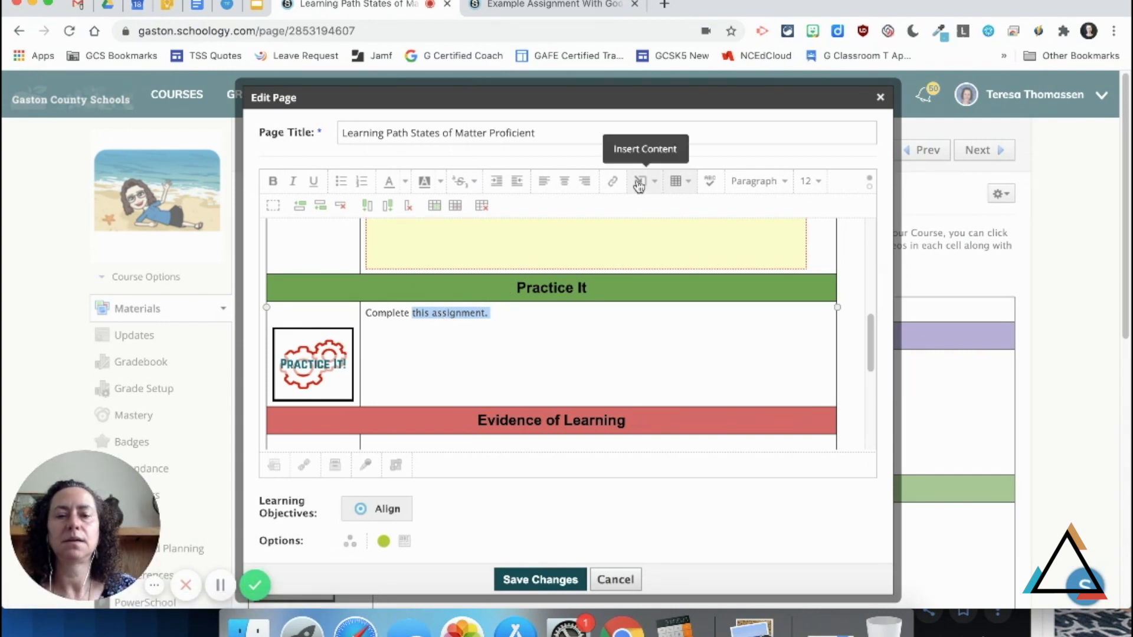
Link 'this assignment.' to the copied Example Assignment With Google URL
{"action": "left_click", "coordinate": [639, 182]}
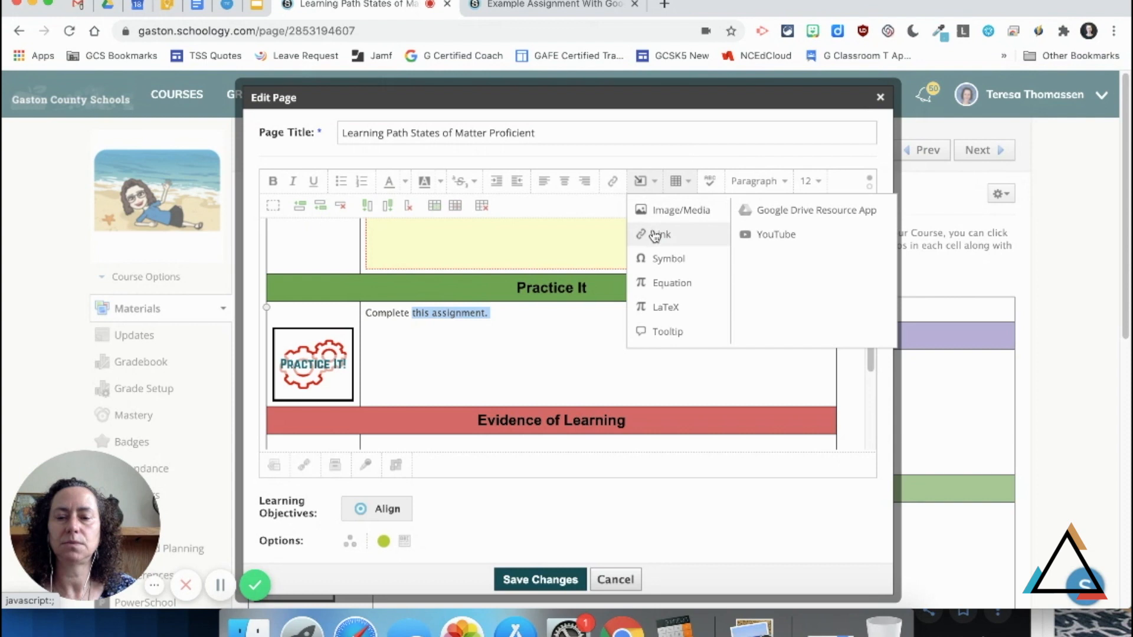
{"action": "left_click", "coordinate": [660, 234]}
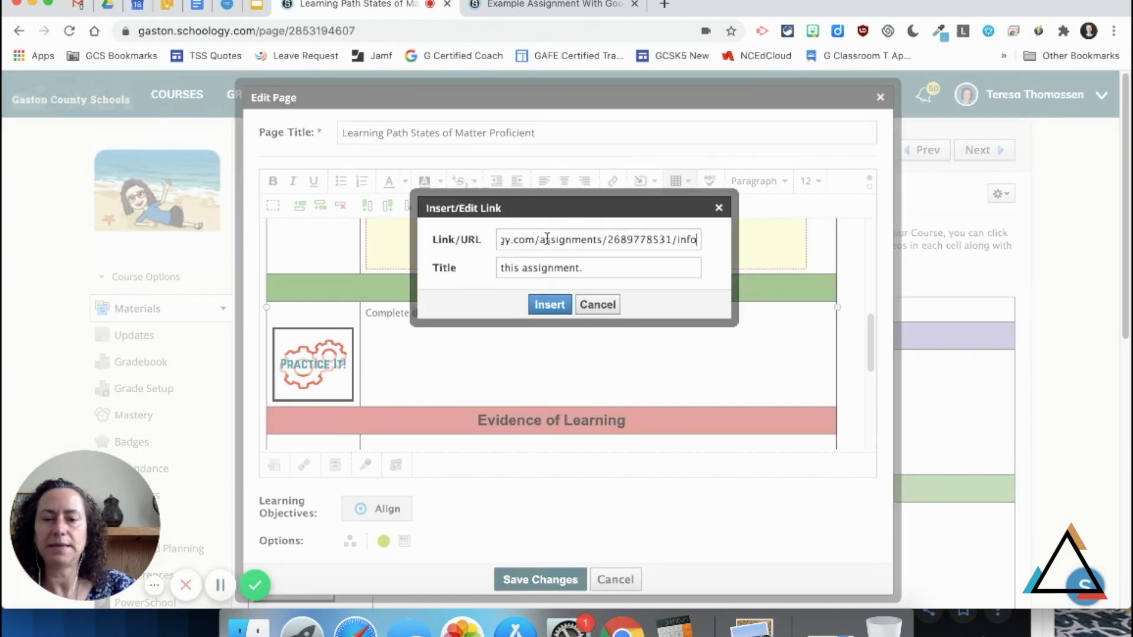
{"action": "left_click", "coordinate": [549, 304]}
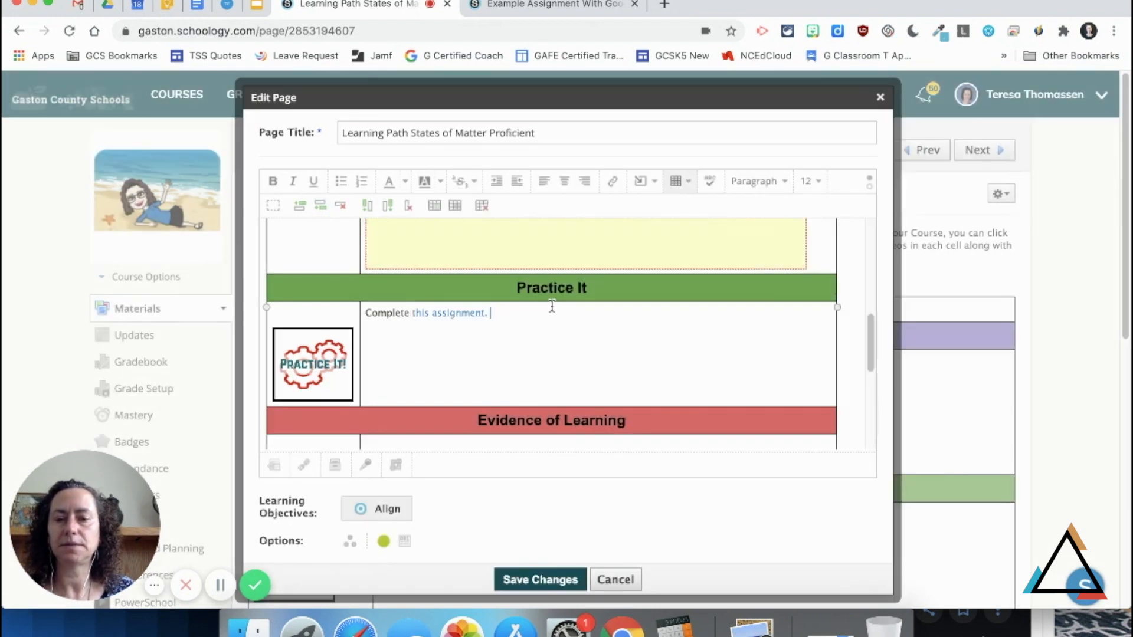
{"action": "scroll", "scroll_direction": "down", "scroll_amount": 3}
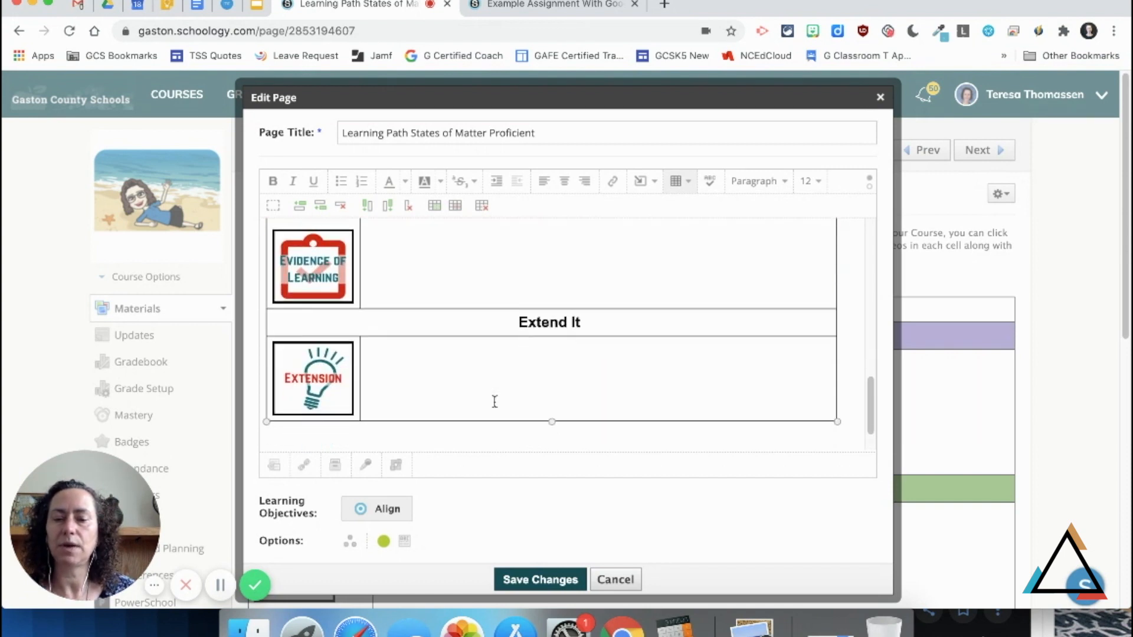
Save Changes on the Edit Page dialog for the Learning Path page
{"action": "scroll", "scroll_direction": "down", "scroll_amount": 3}
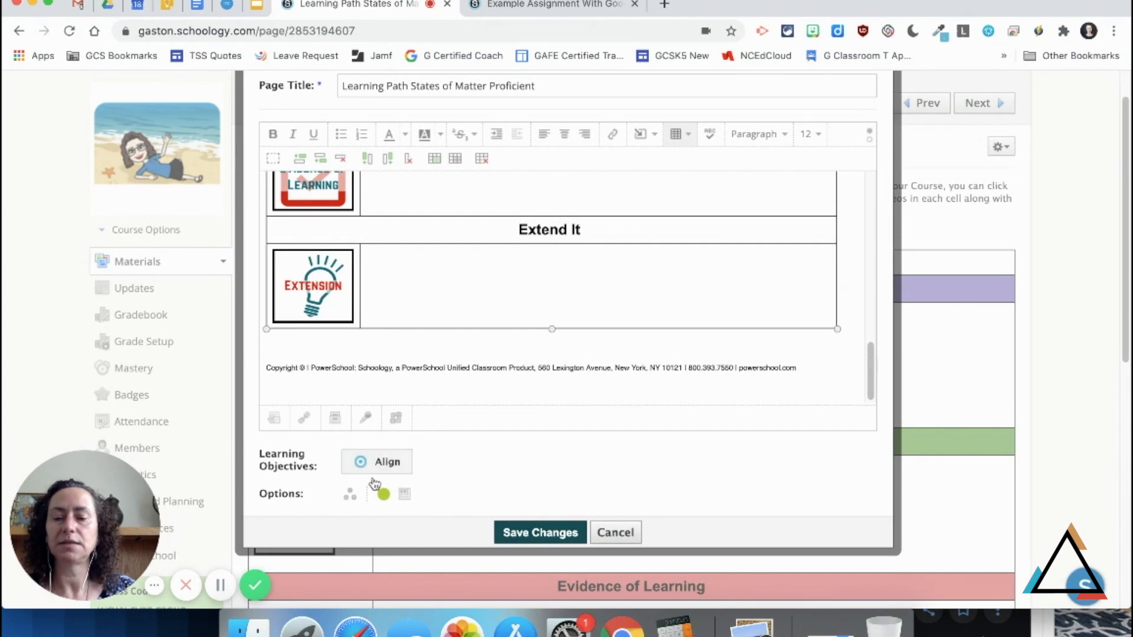
{"action": "mouse_move", "coordinate": [349, 494]}
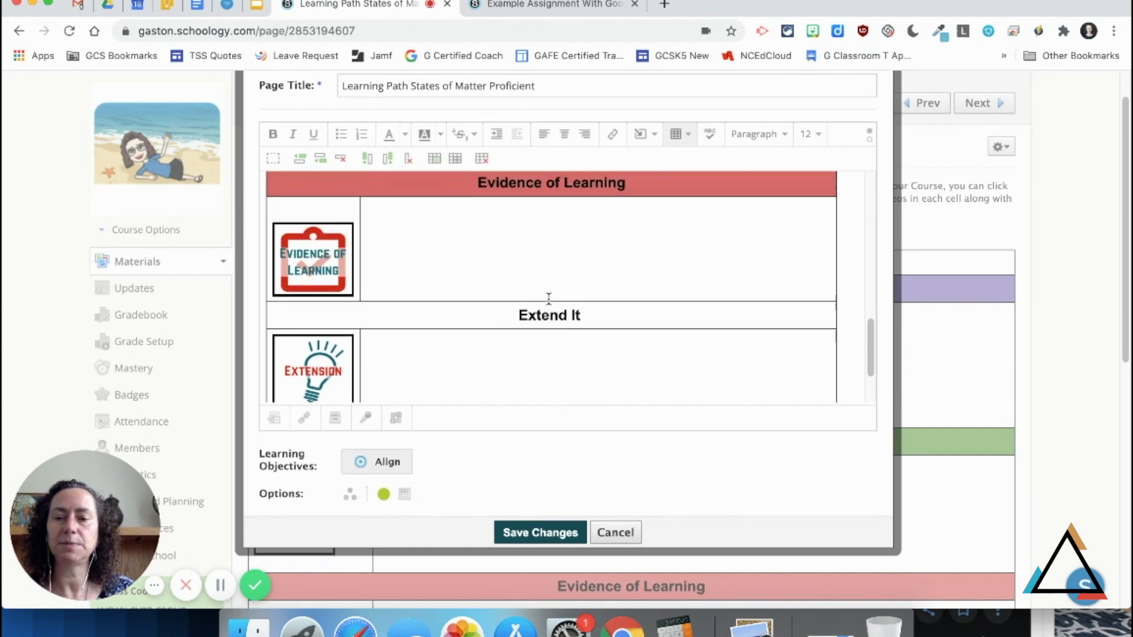
{"action": "scroll", "scroll_direction": "down", "scroll_amount": 3}
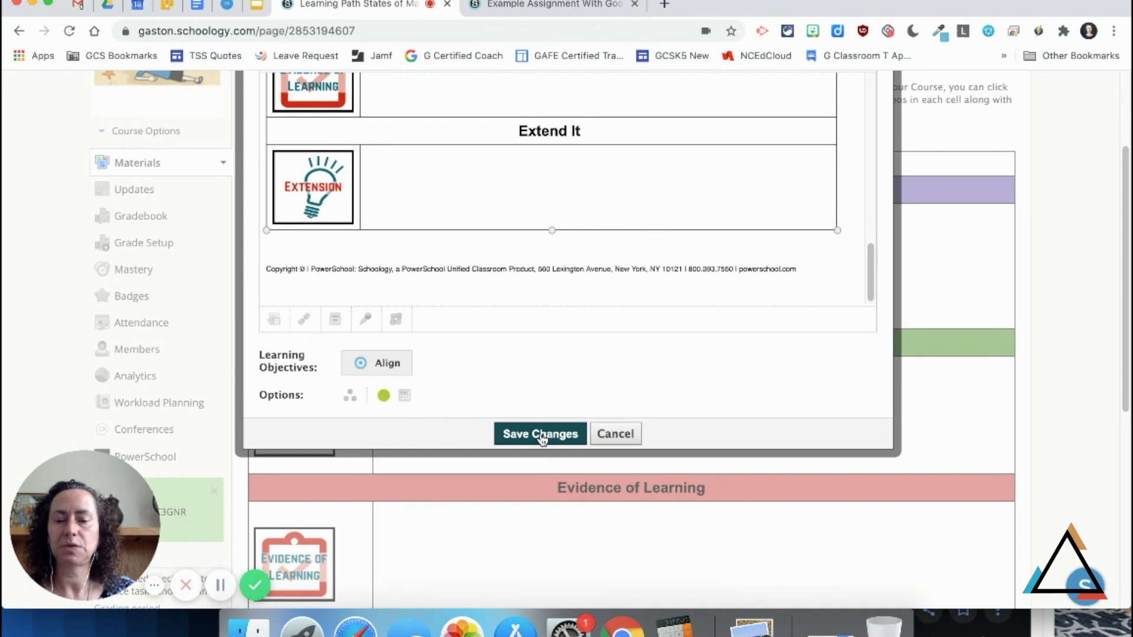
{"action": "left_click", "coordinate": [539, 434]}
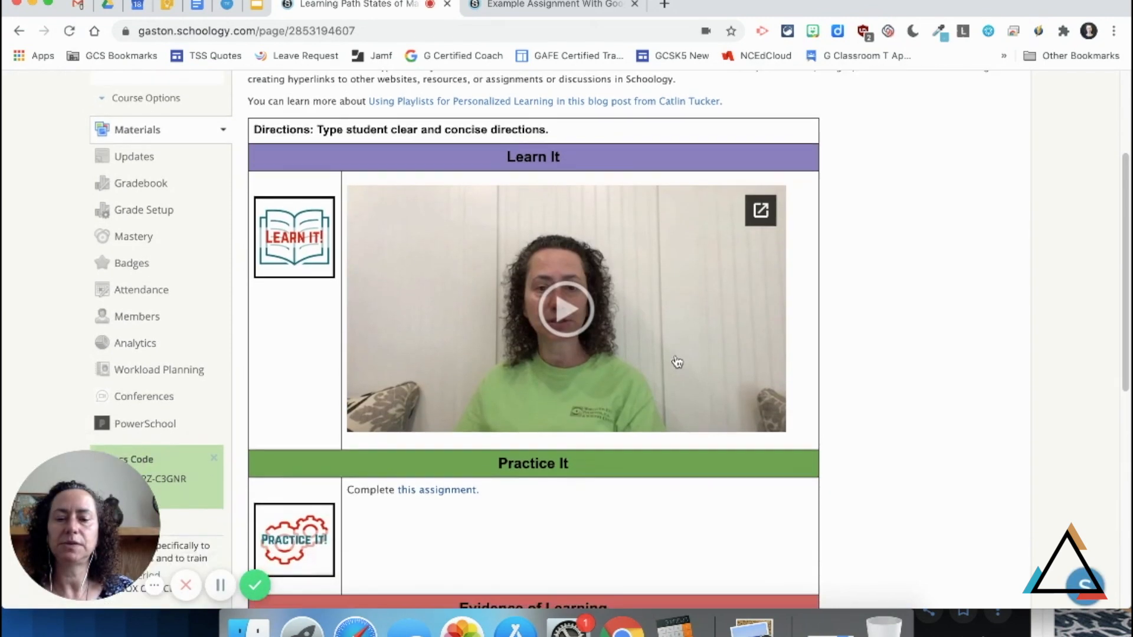
{"action": "scroll", "scroll_direction": "down", "scroll_amount": 3}
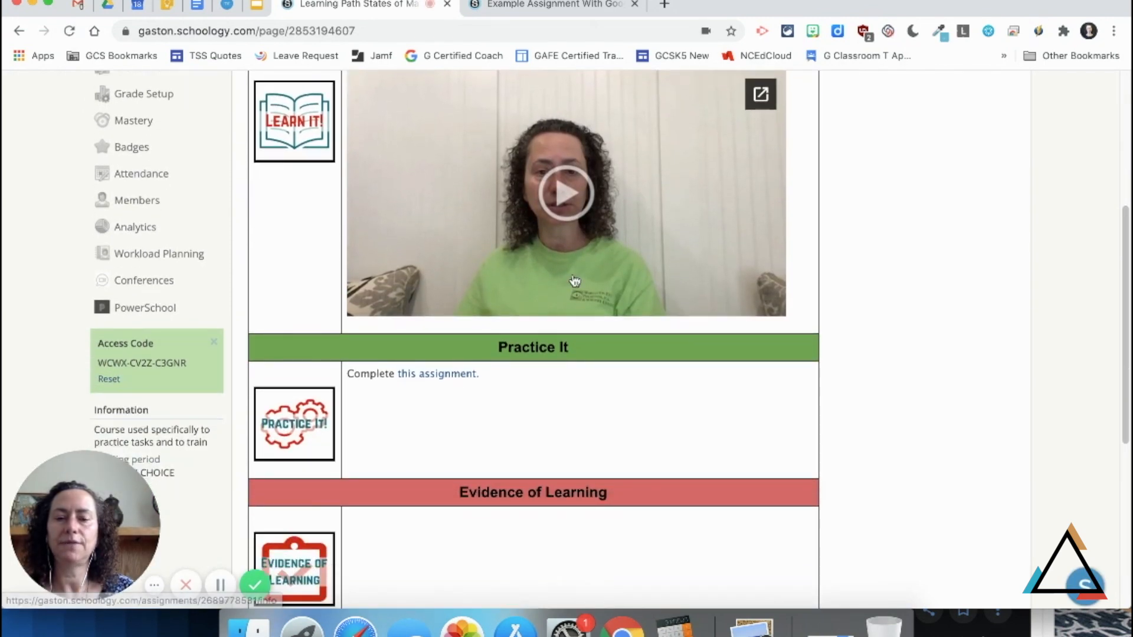